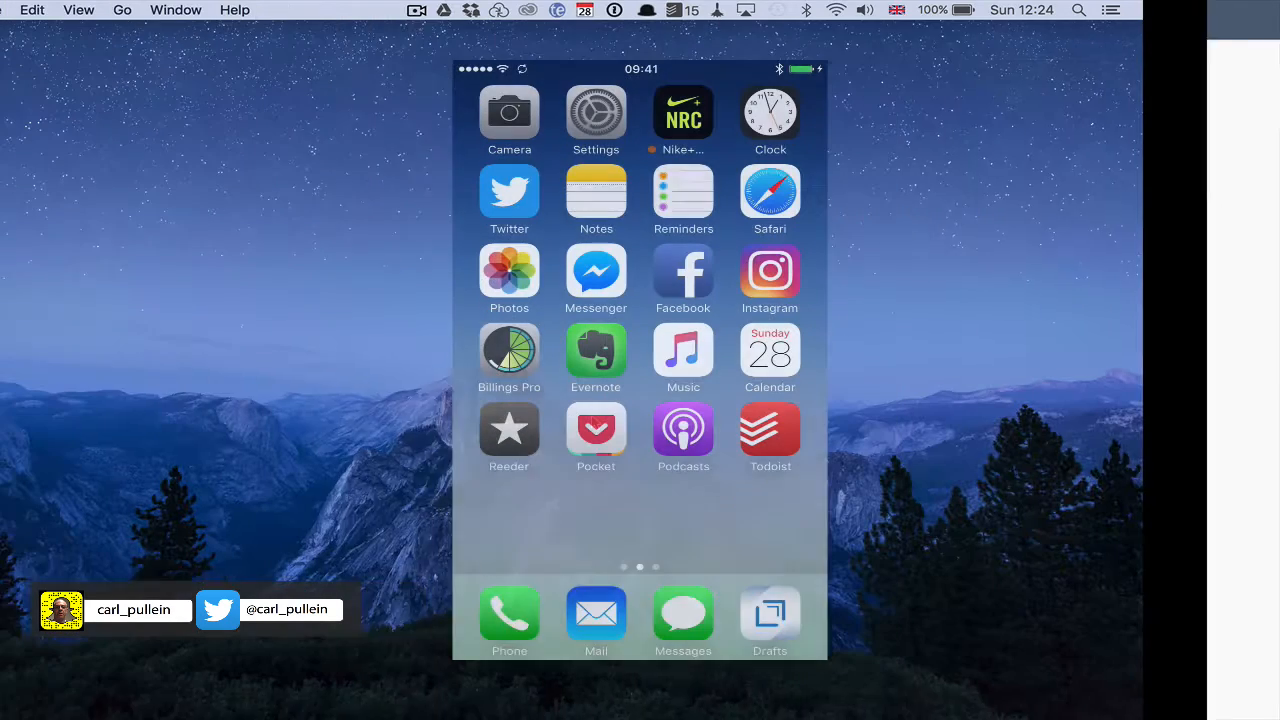
Create a new Apple Notes note reading "This is a special note for Todoist series."
left_click(554, 10)
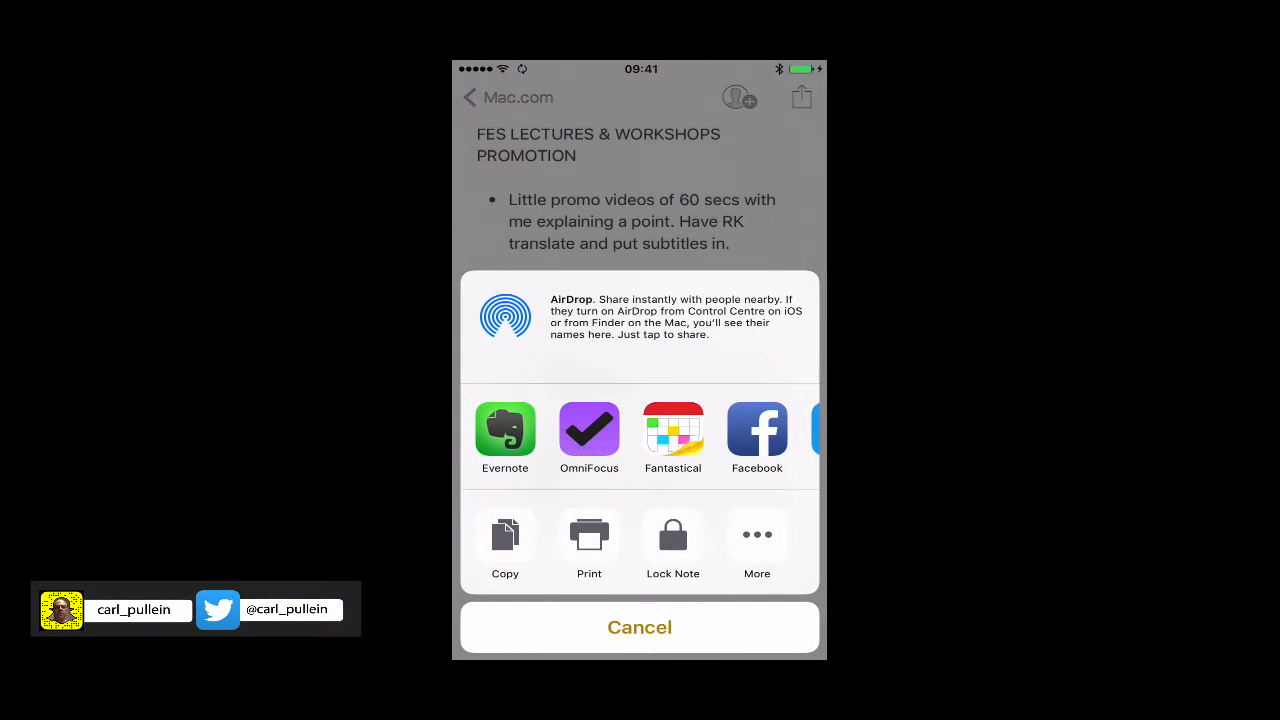
left_click(639, 627)
type("This ")
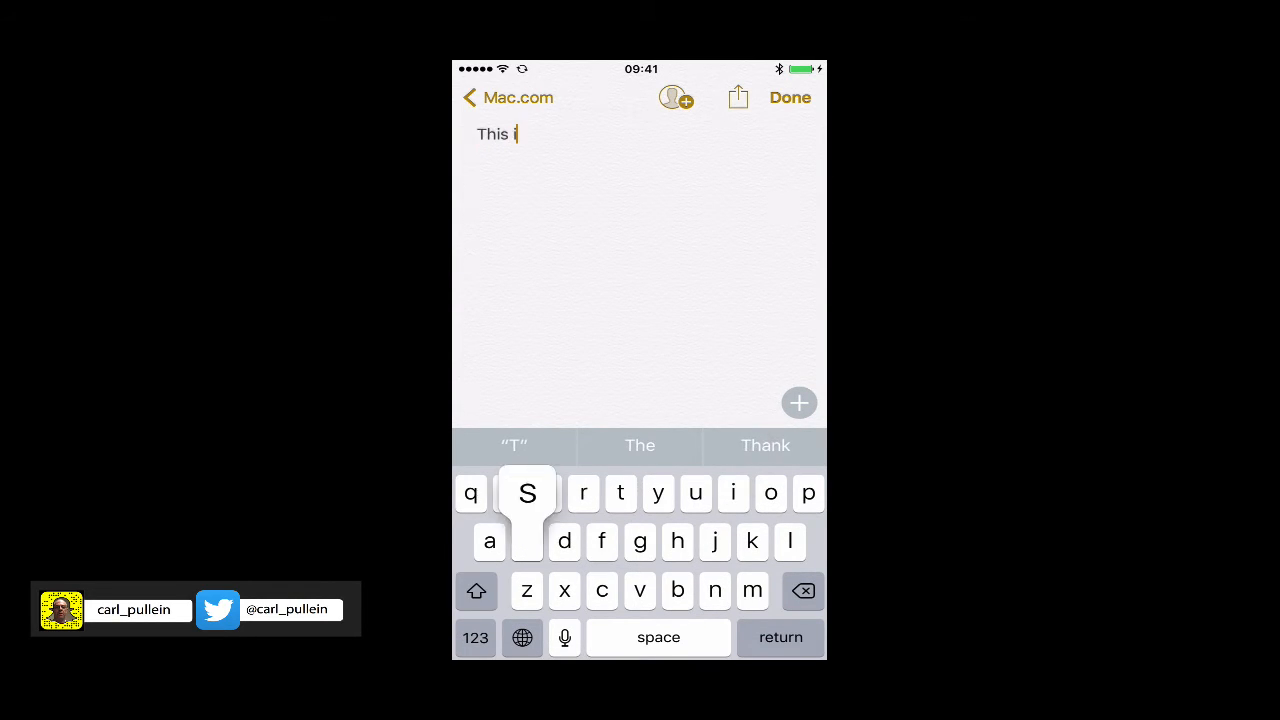
type("is a special note for Todoist ser")
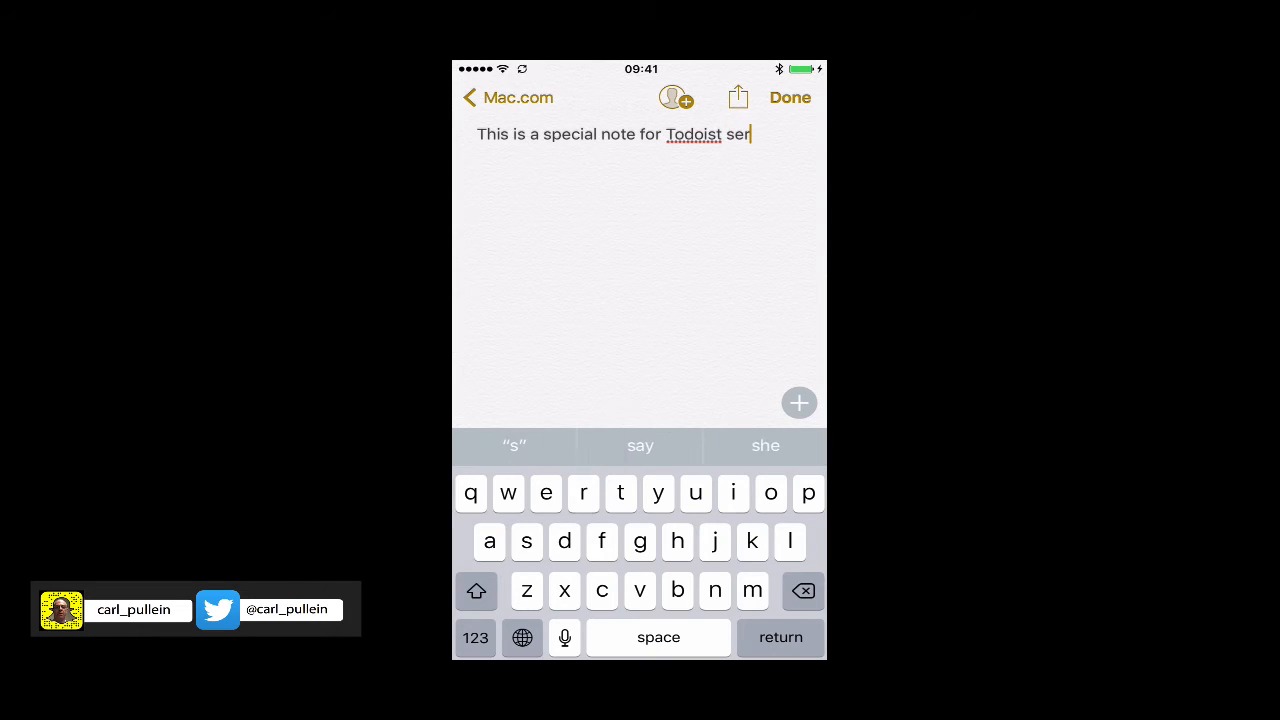
type("ies")
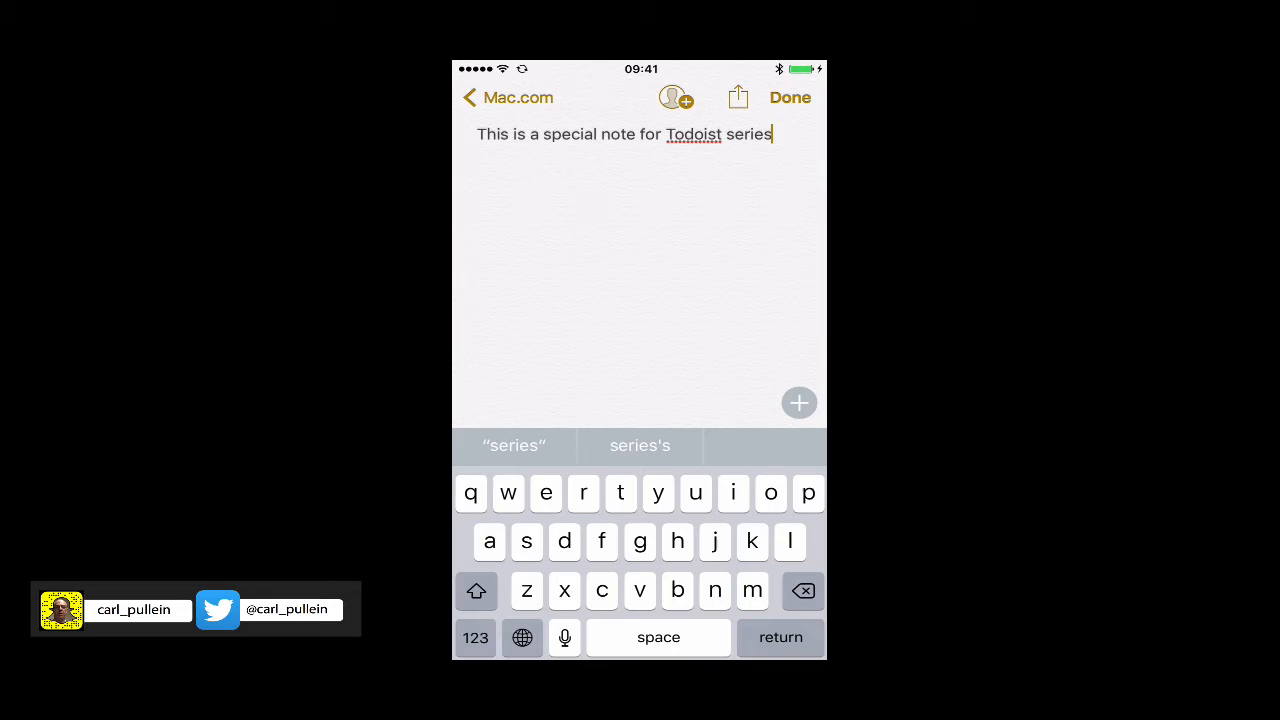
type(".")
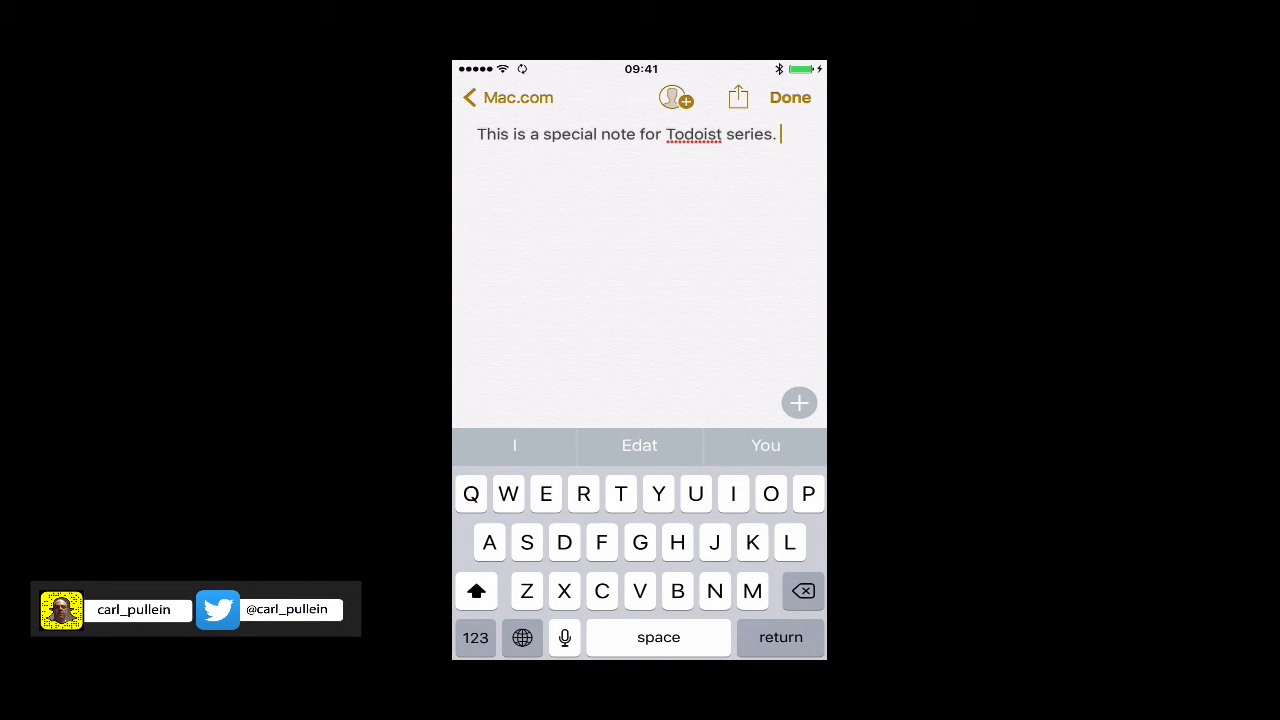
Open the note's share sheet, review the More activities, and scroll to Mail
left_click(738, 97)
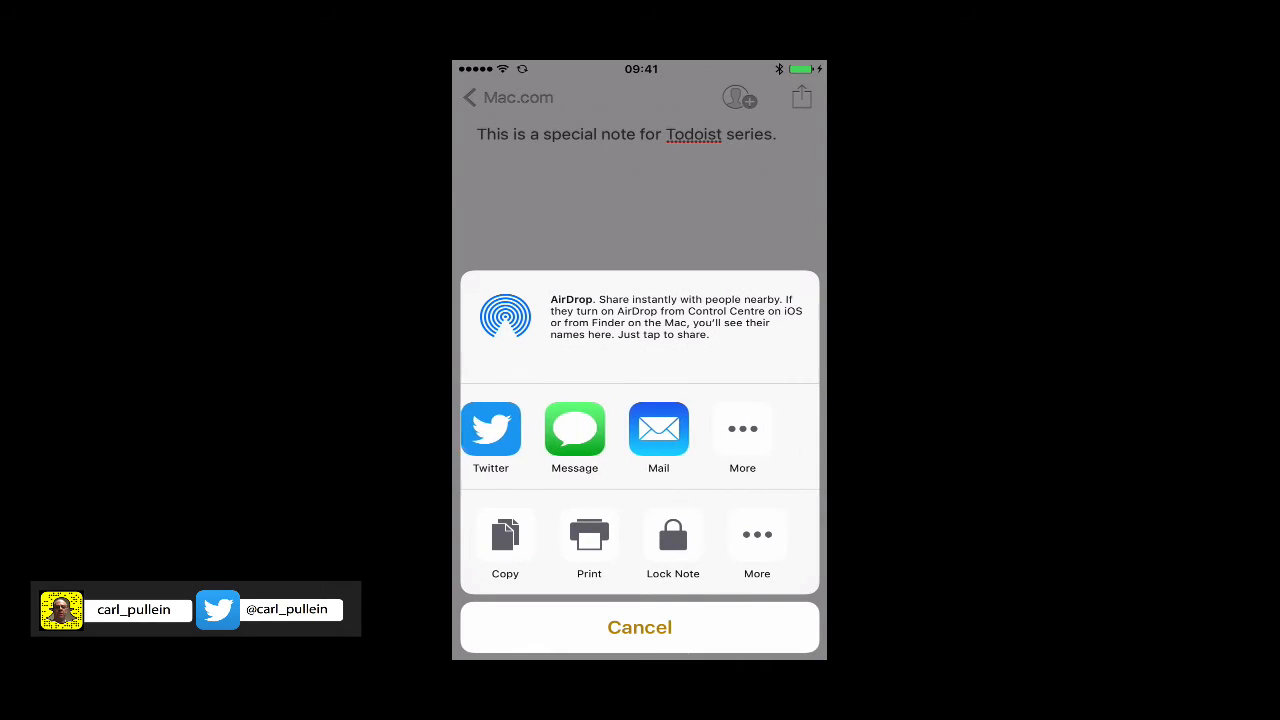
scroll("left", 3)
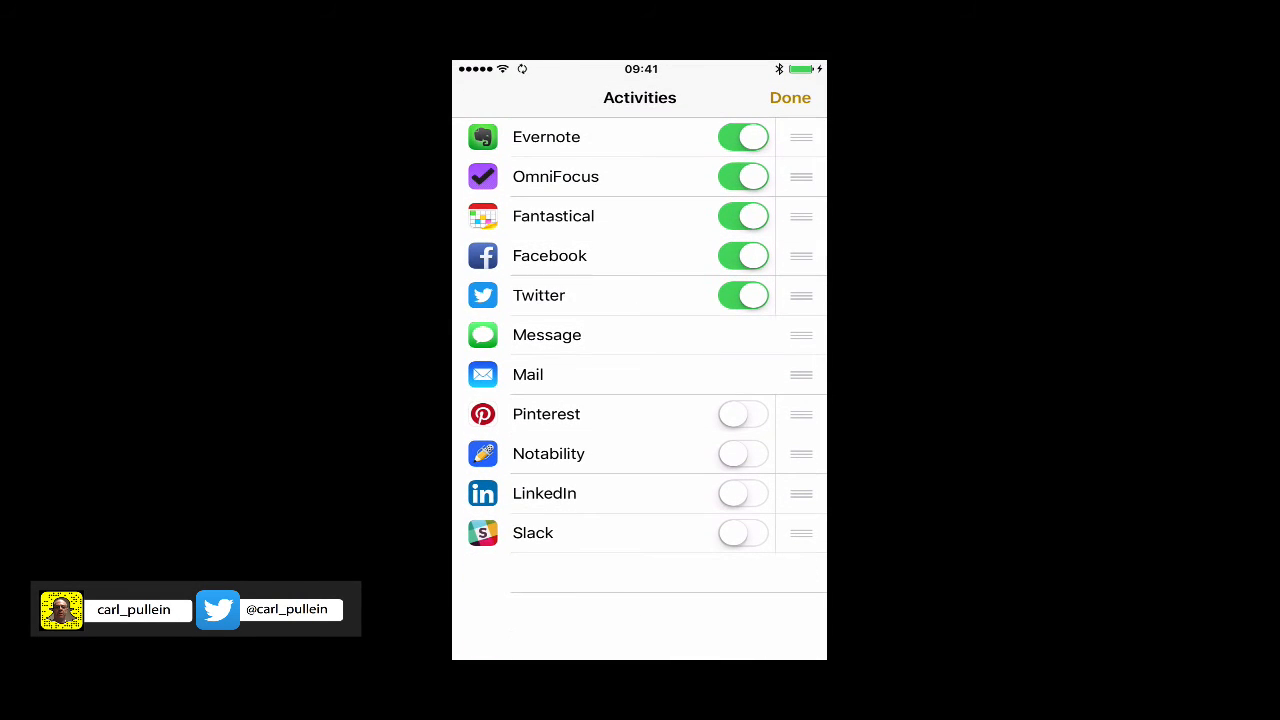
left_click(789, 97)
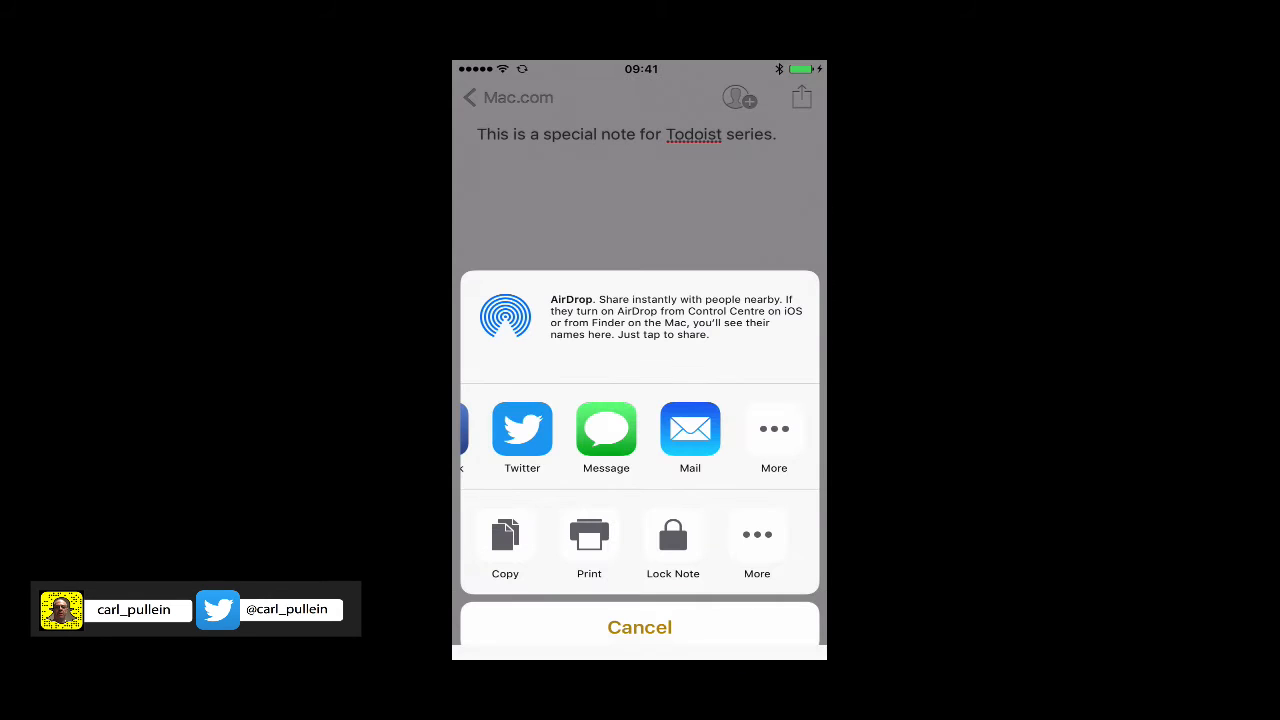
scroll("left", 3)
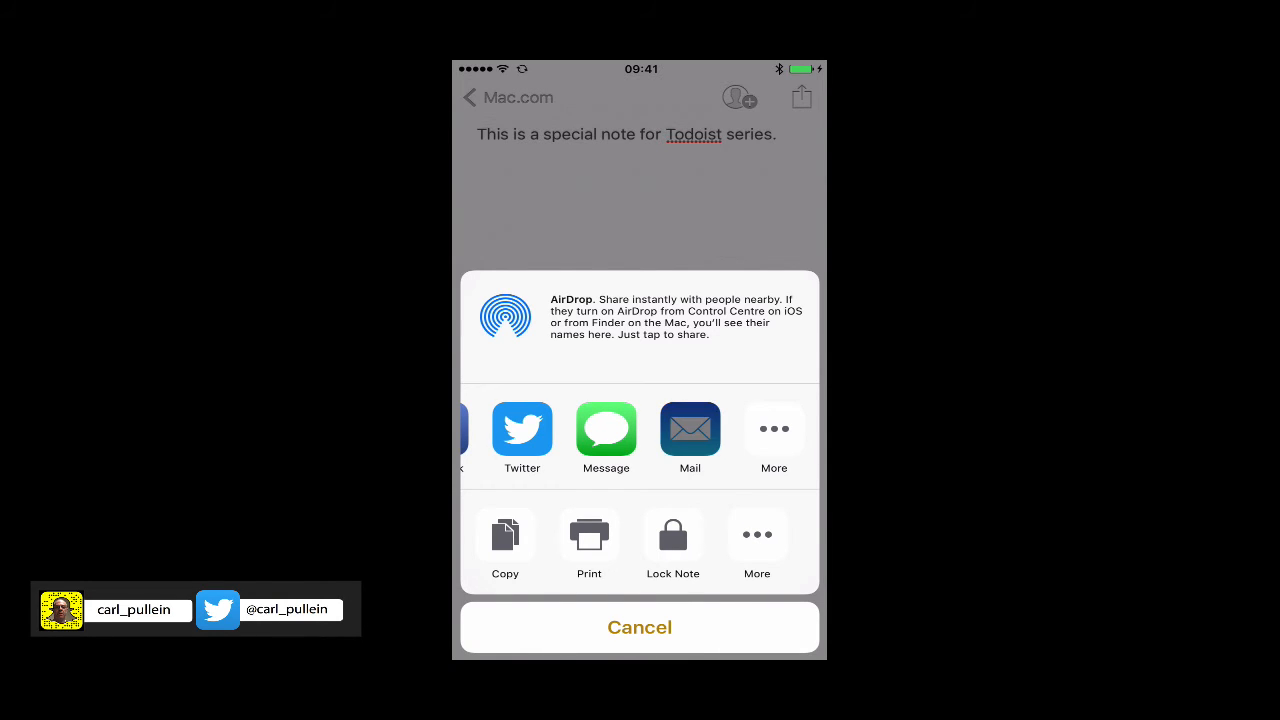
Share the note into a new Mail message addressed to the Todoist address
left_click(689, 429)
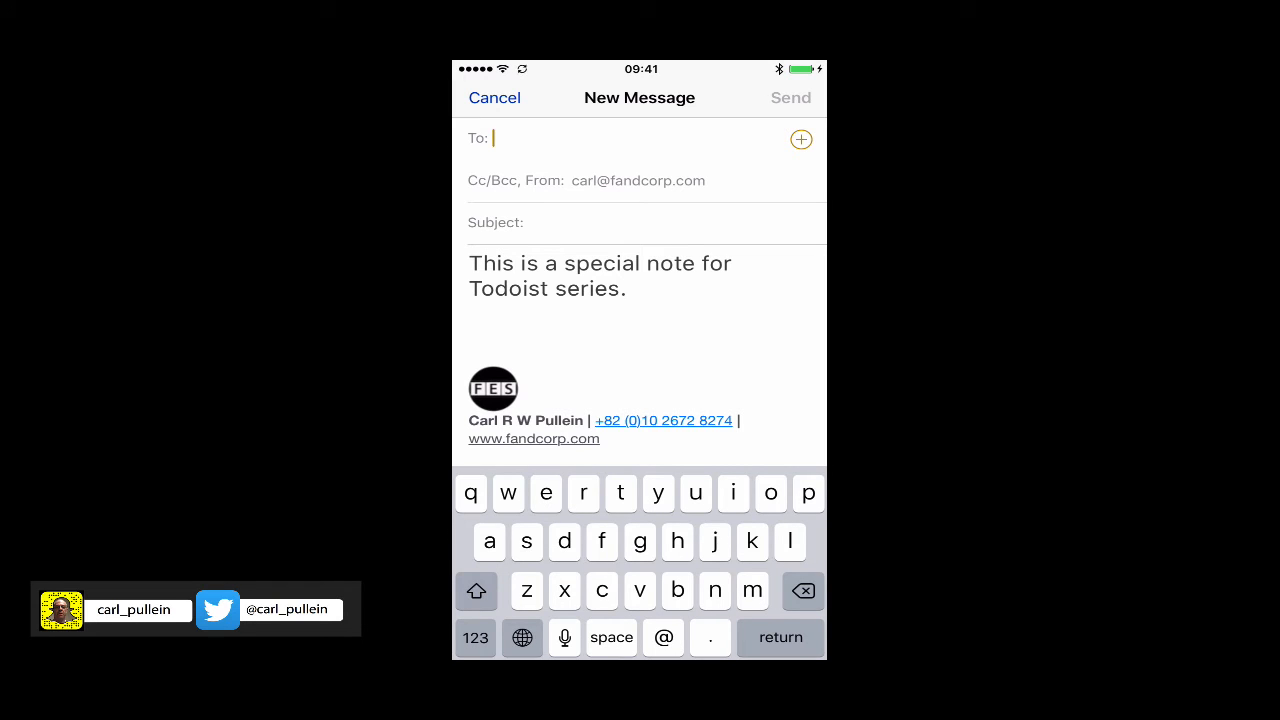
type("to")
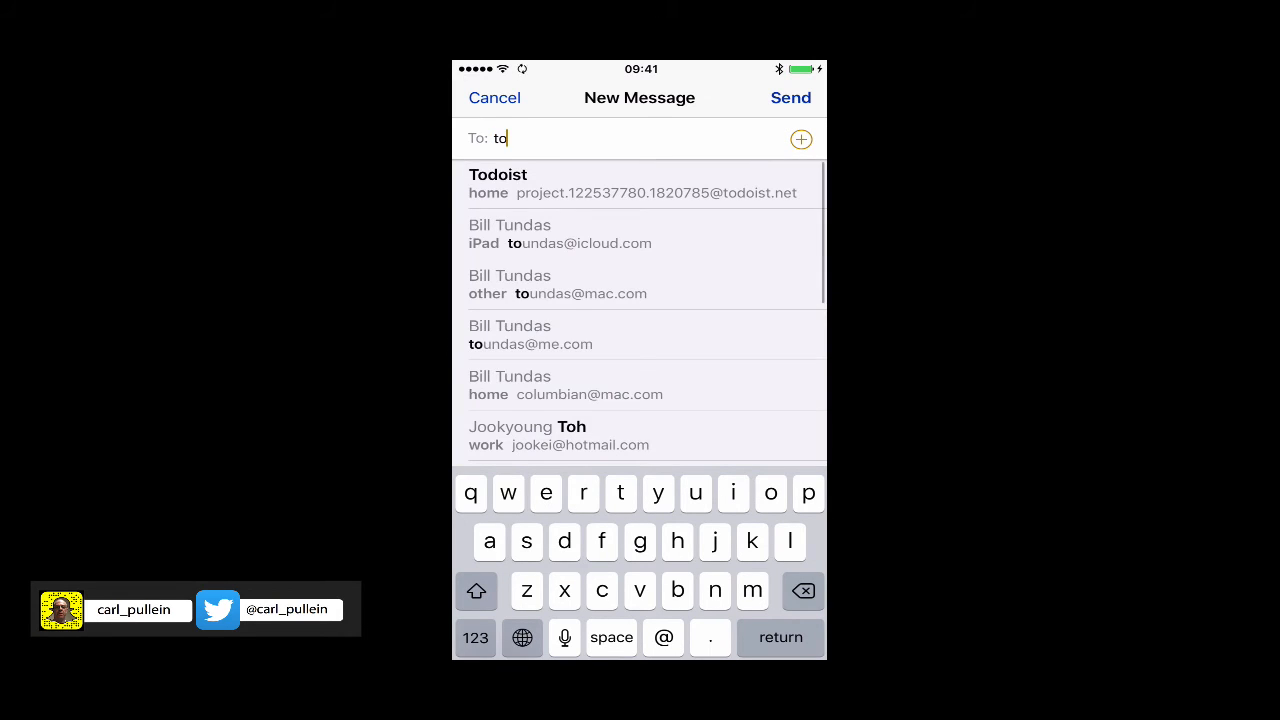
left_click(790, 97)
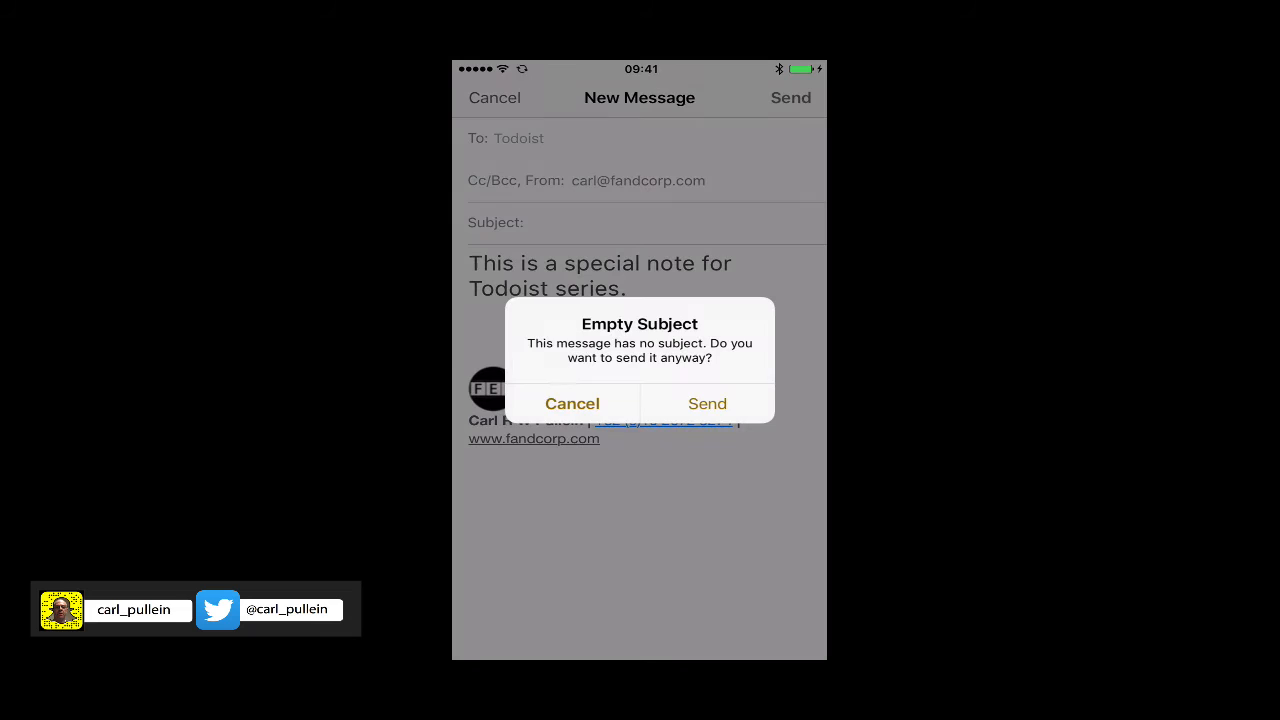
left_click(572, 403)
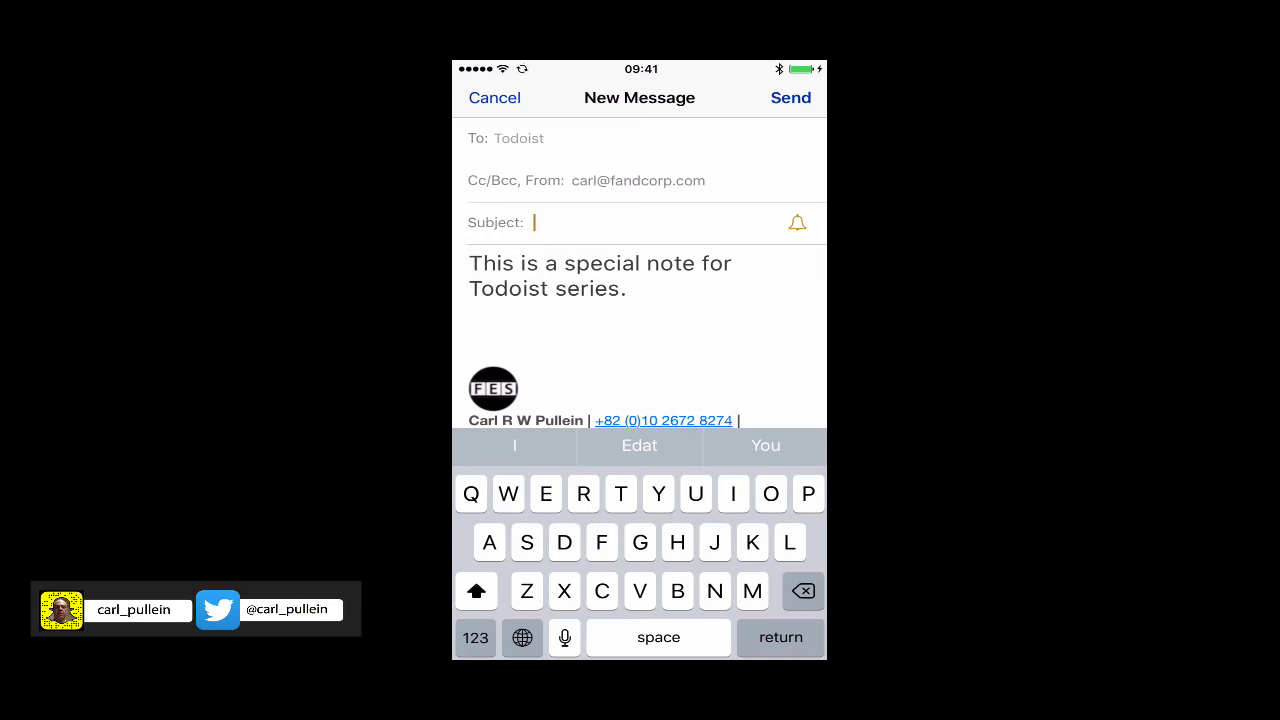
Title the email "Check this note out re meeting", send it, and return to Notes
type("Check th")
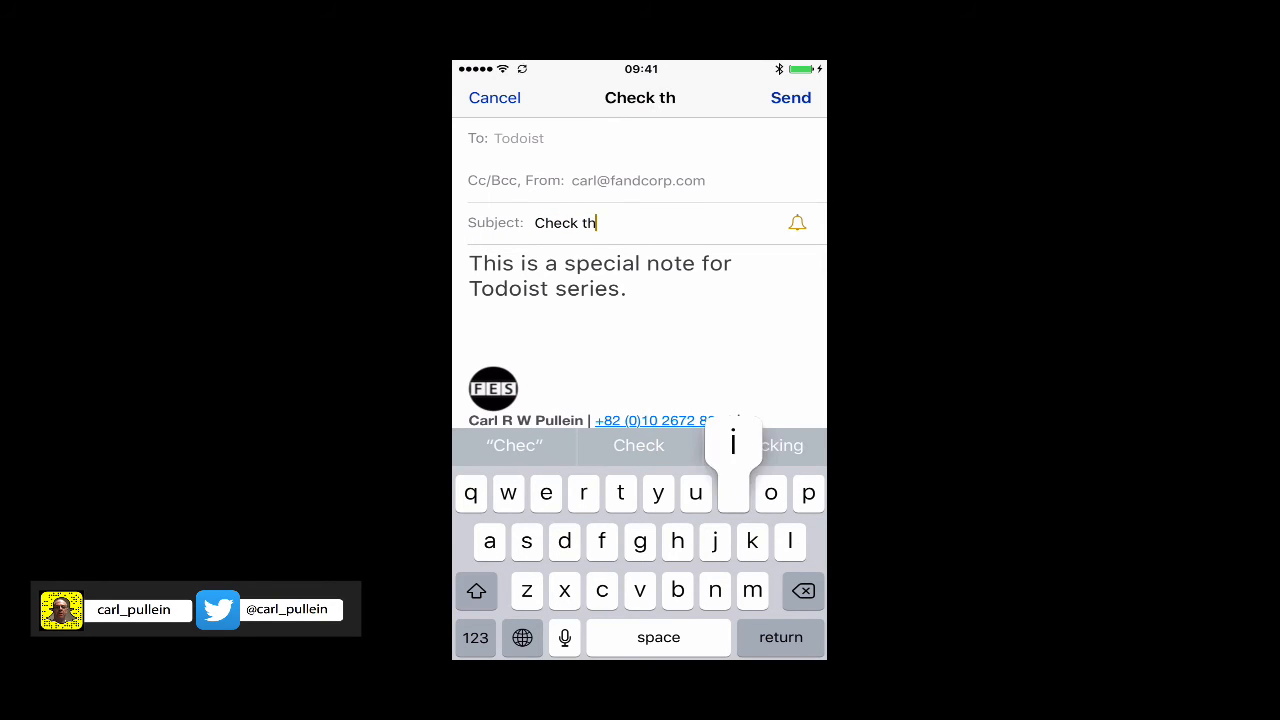
type("is note out ten meeting")
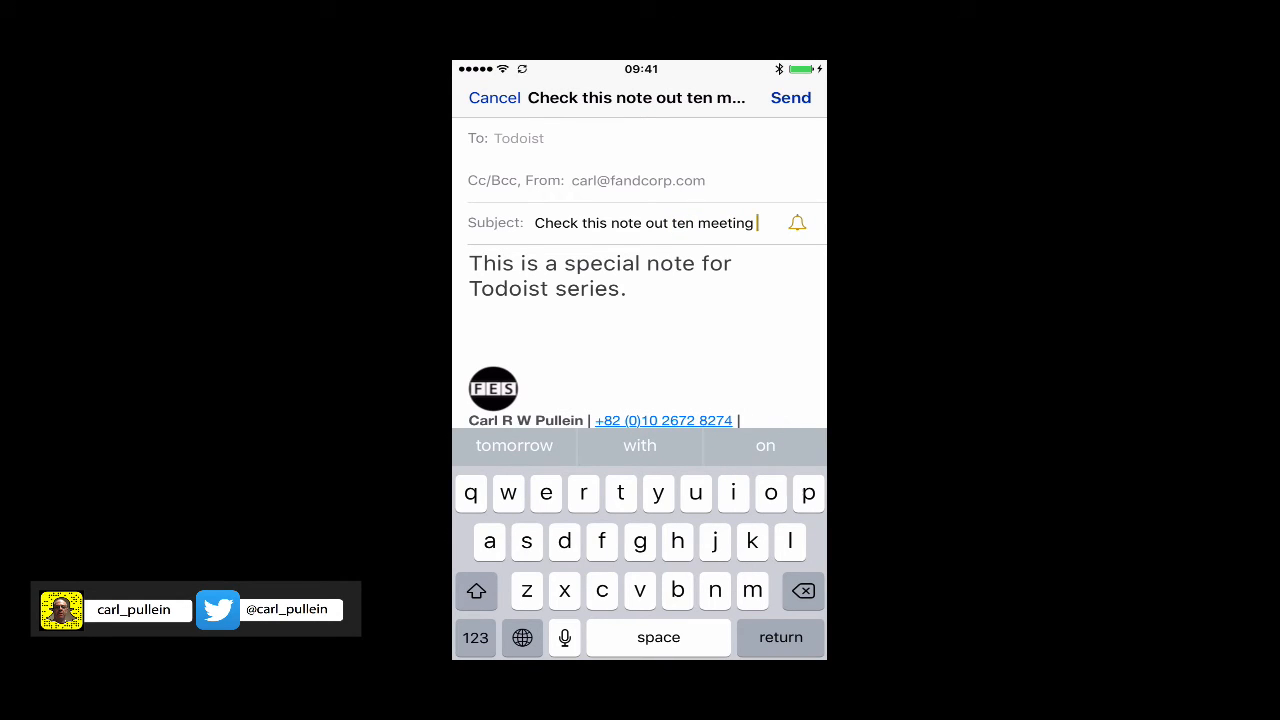
left_click(802, 590)
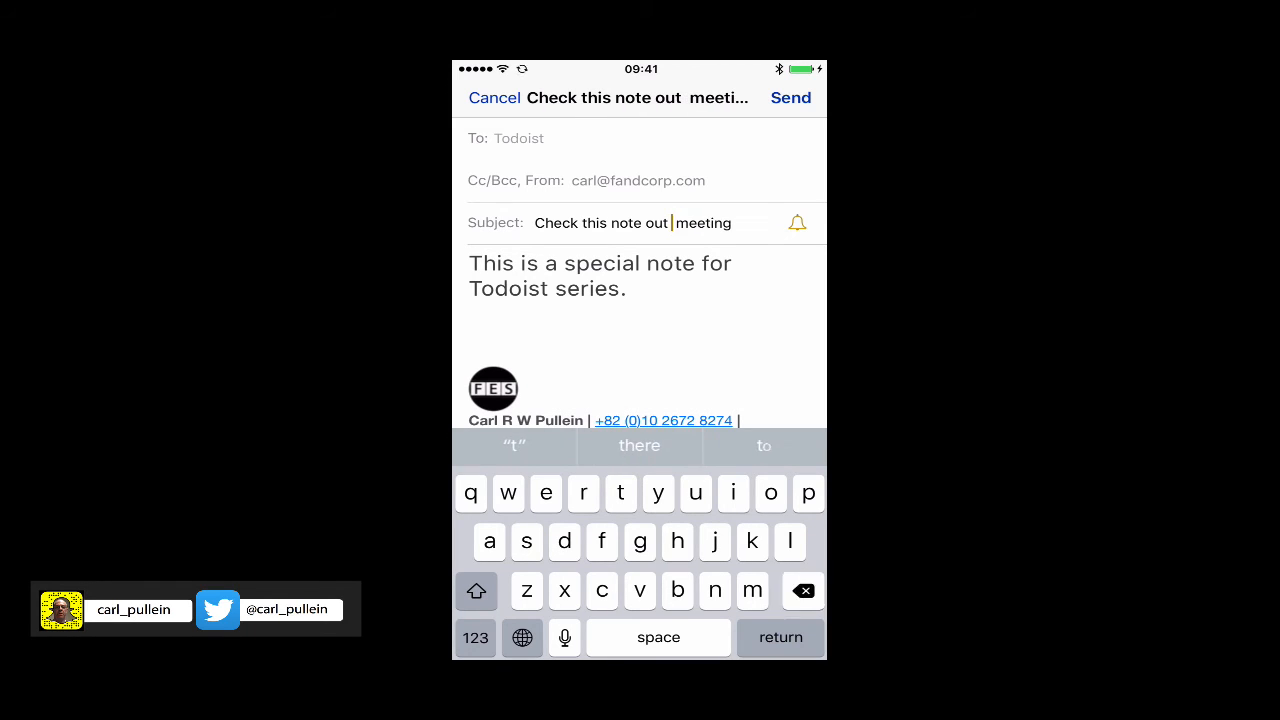
type("re")
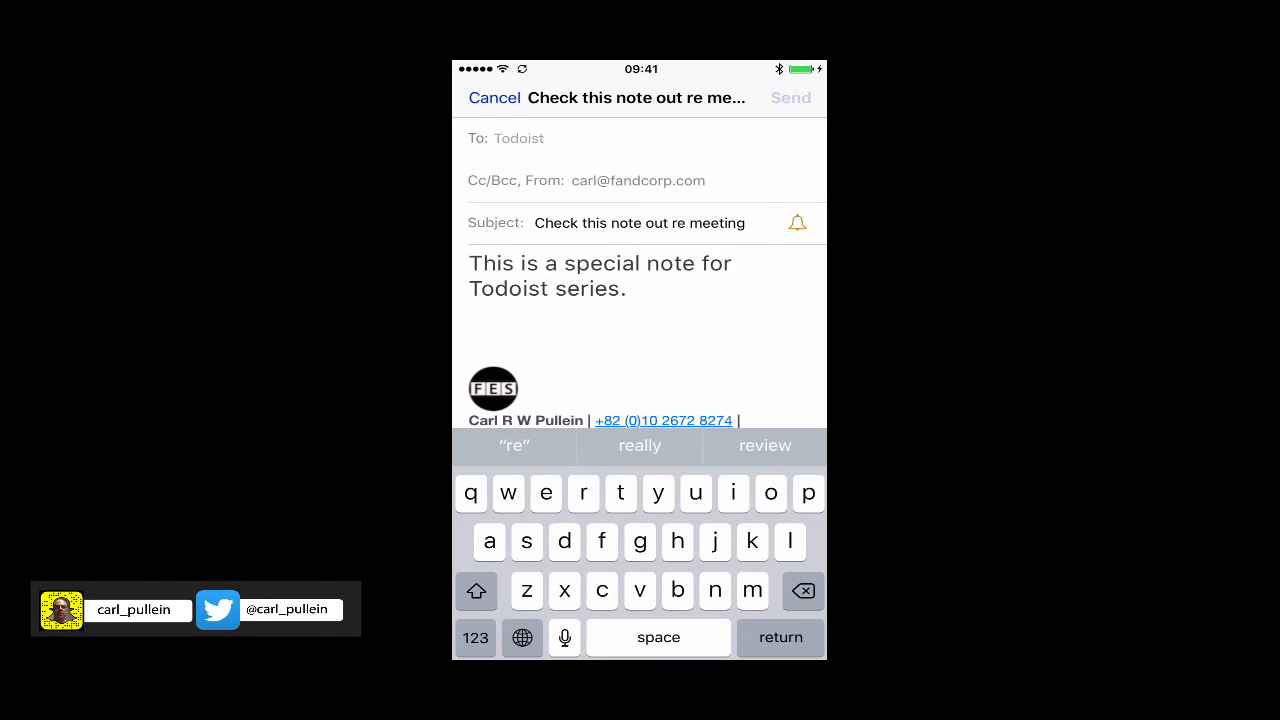
left_click(494, 97)
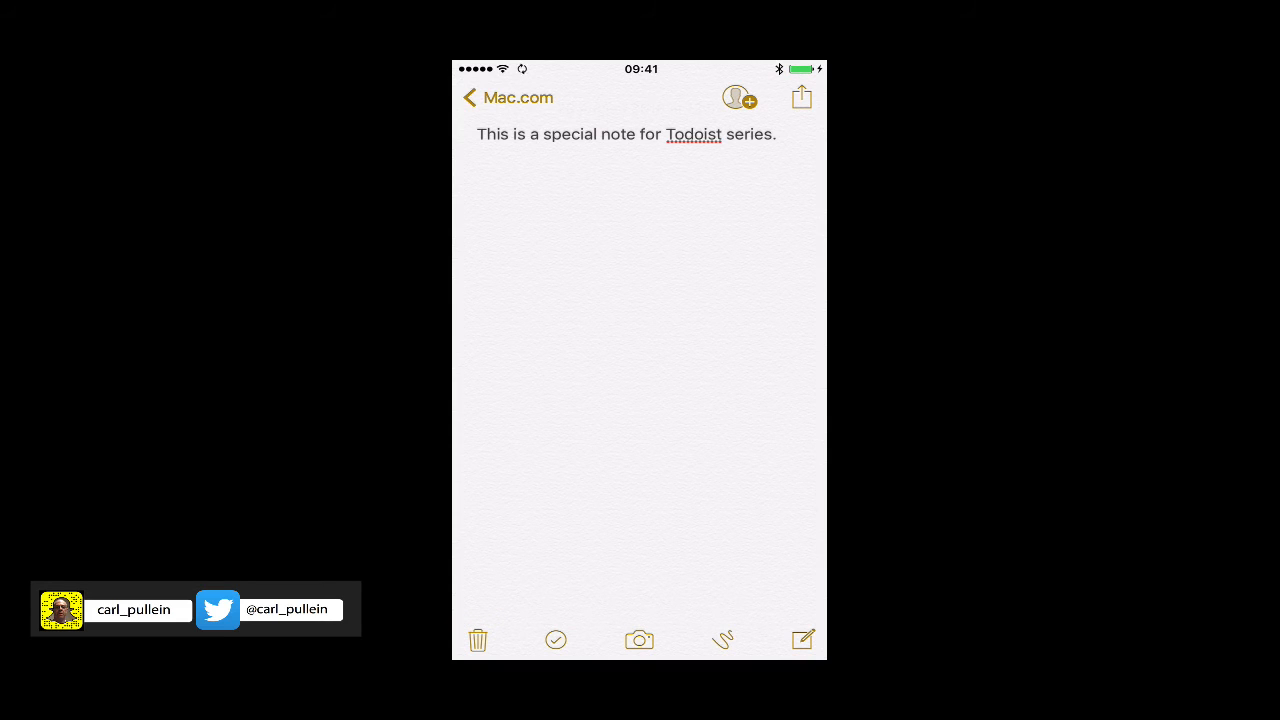
Show the Todoist Inbox with the new task "Check this note out re meeting"
left_click(470, 97)
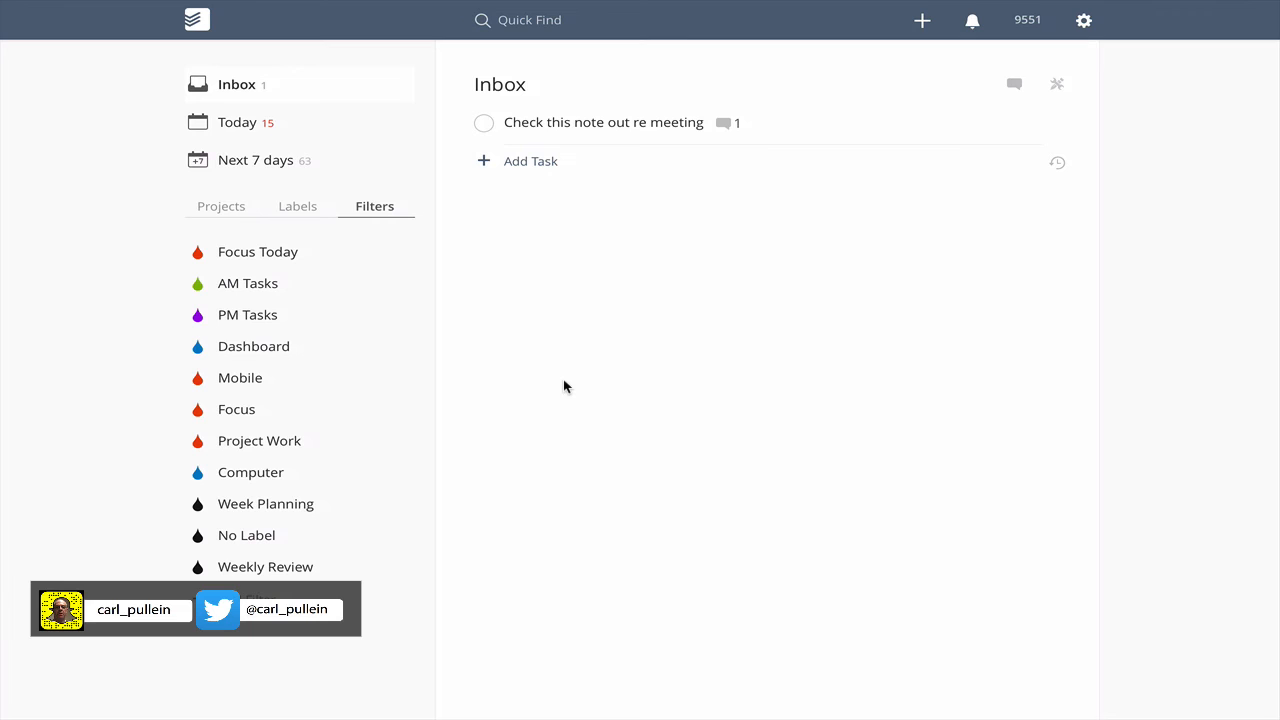
mouse_move(670, 221)
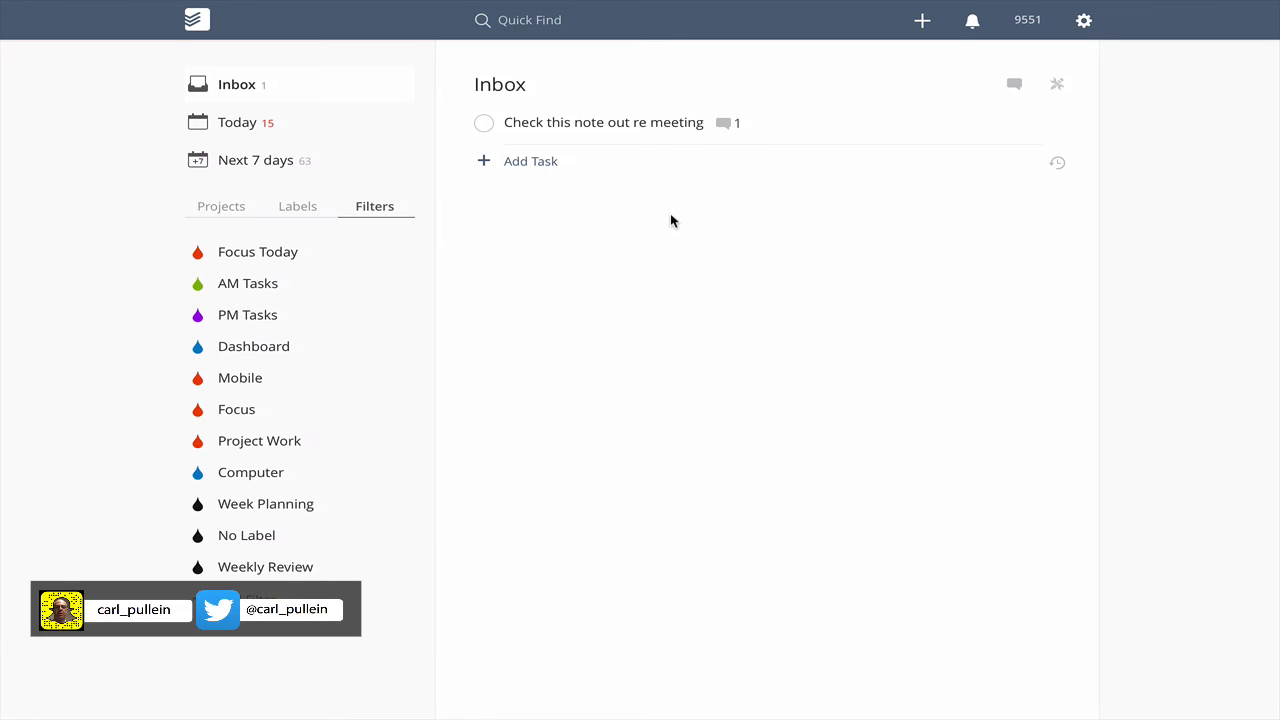
Open the comments on "Check this note out re meeting" to view the emailed note
left_click(722, 122)
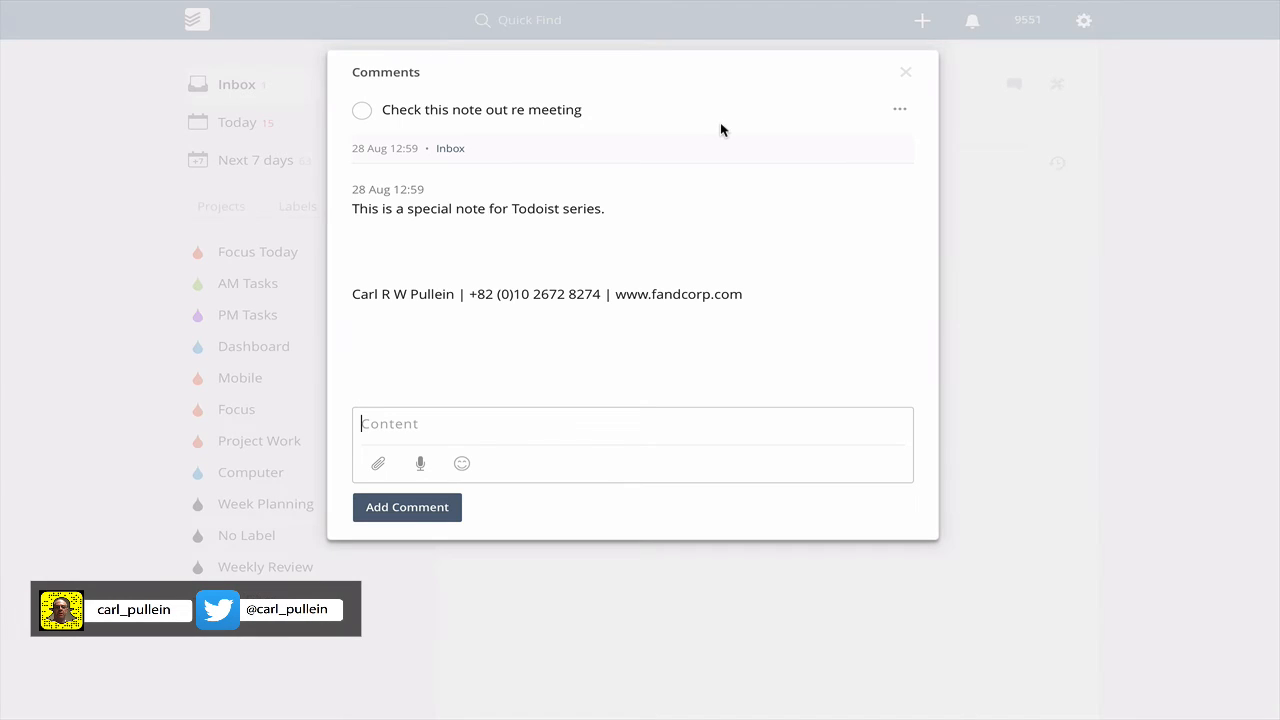
mouse_move(485, 234)
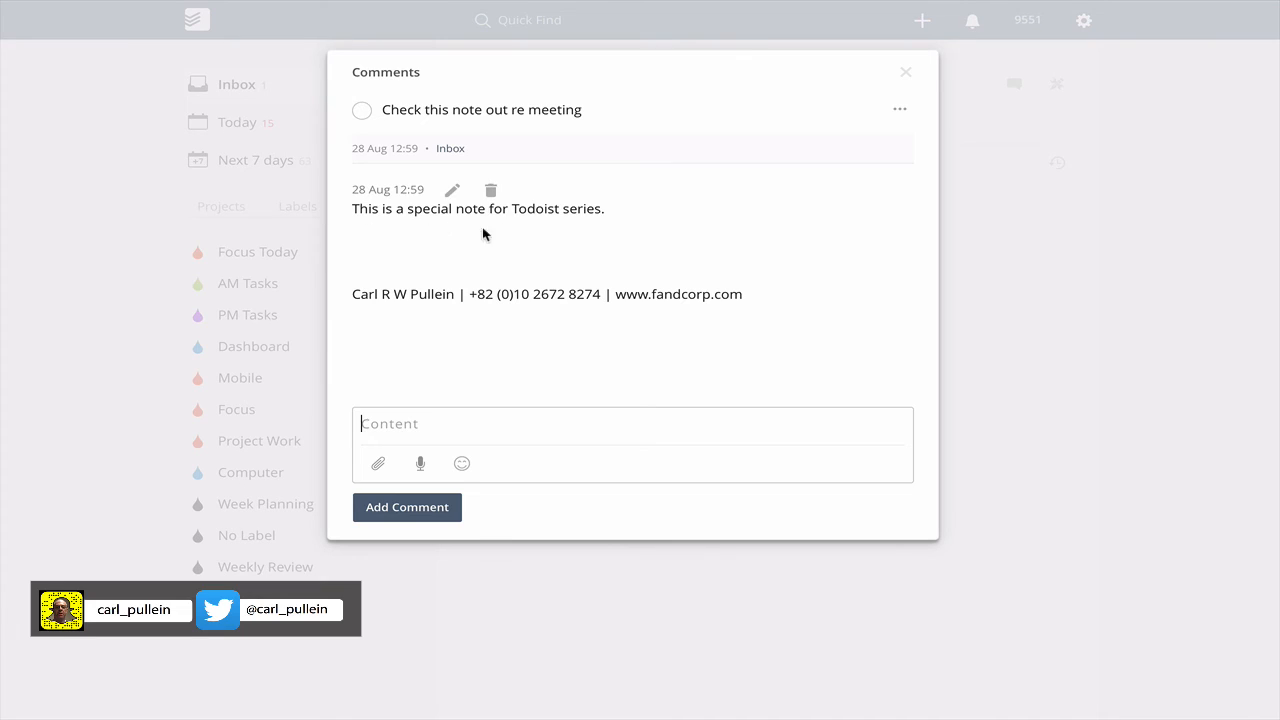
mouse_move(468, 227)
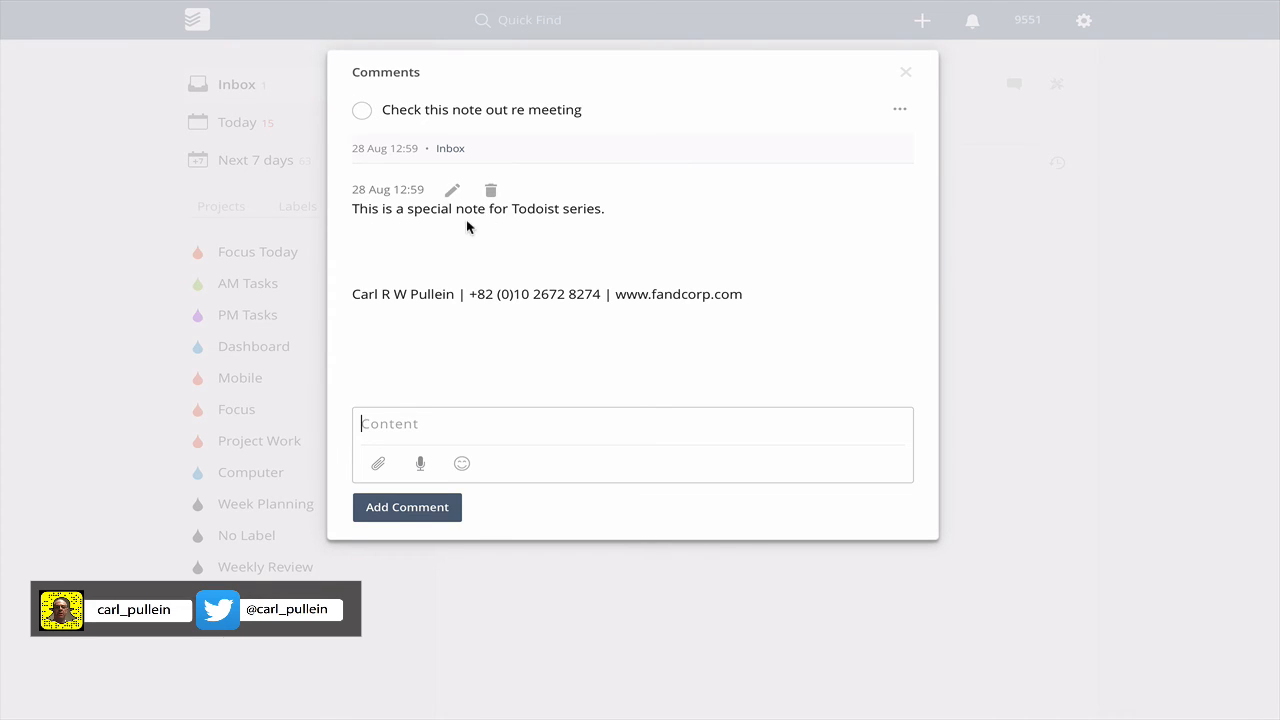
mouse_move(620, 227)
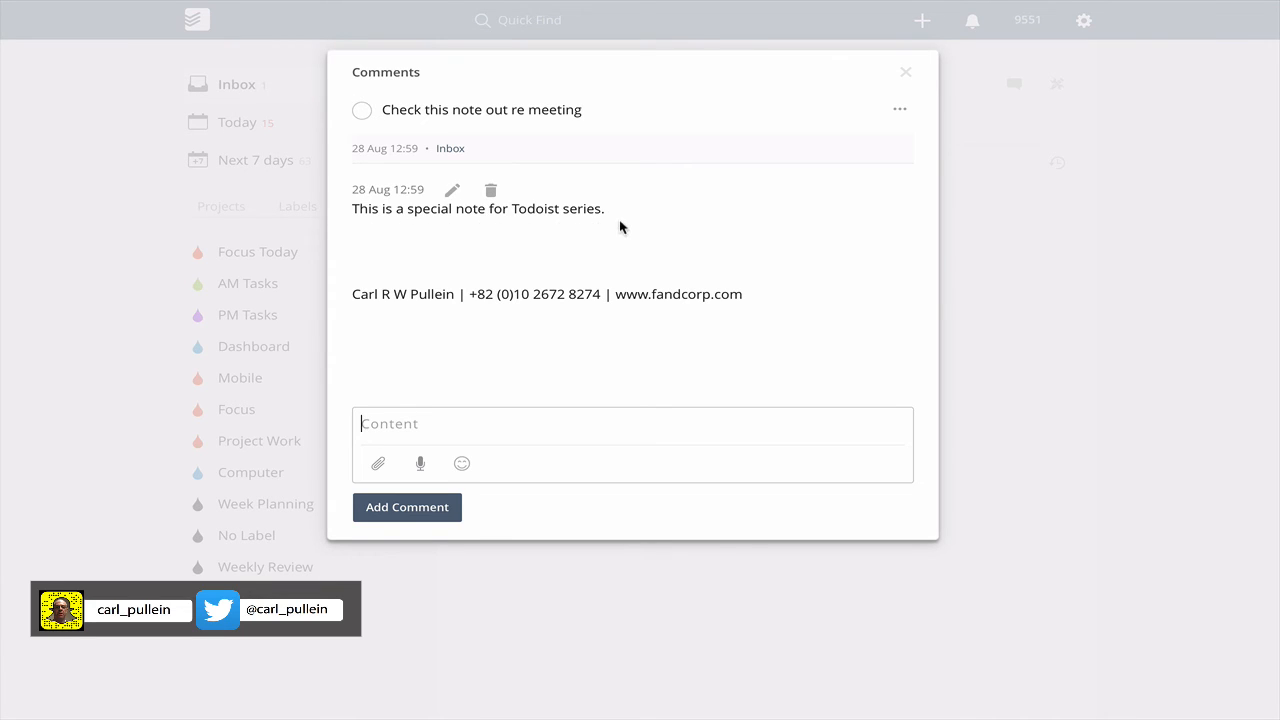
mouse_move(601, 326)
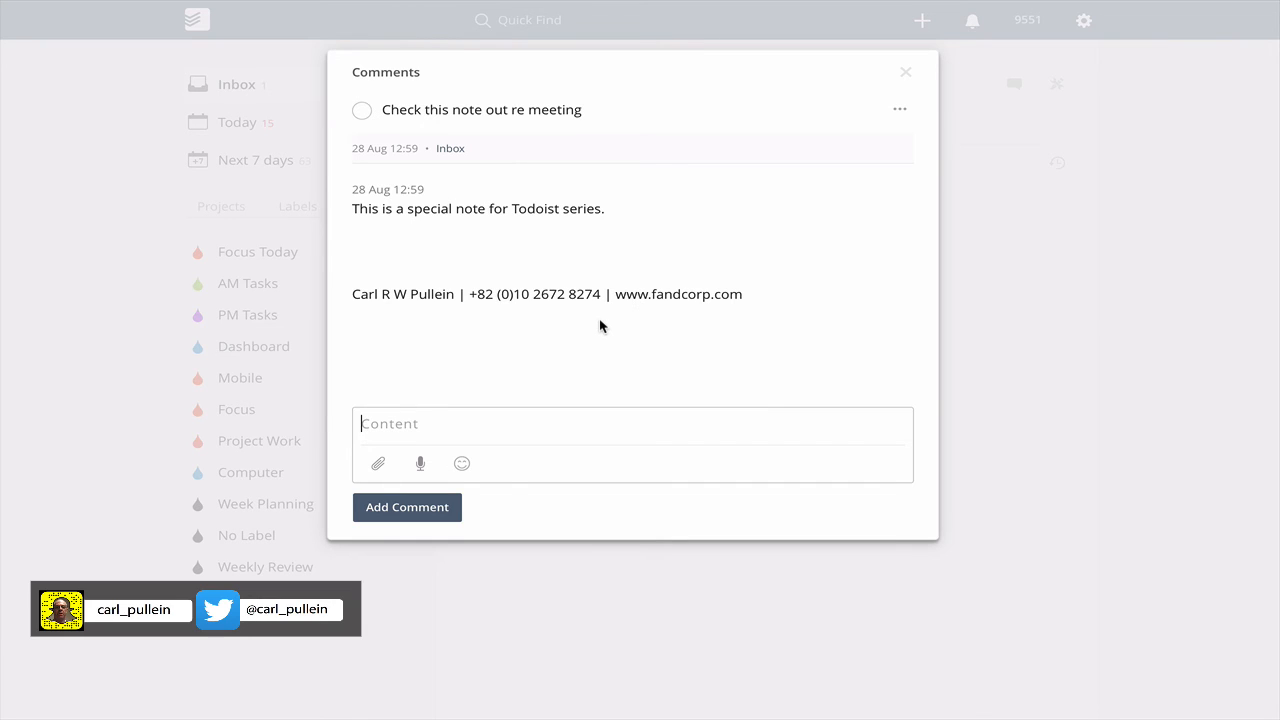
mouse_move(470, 190)
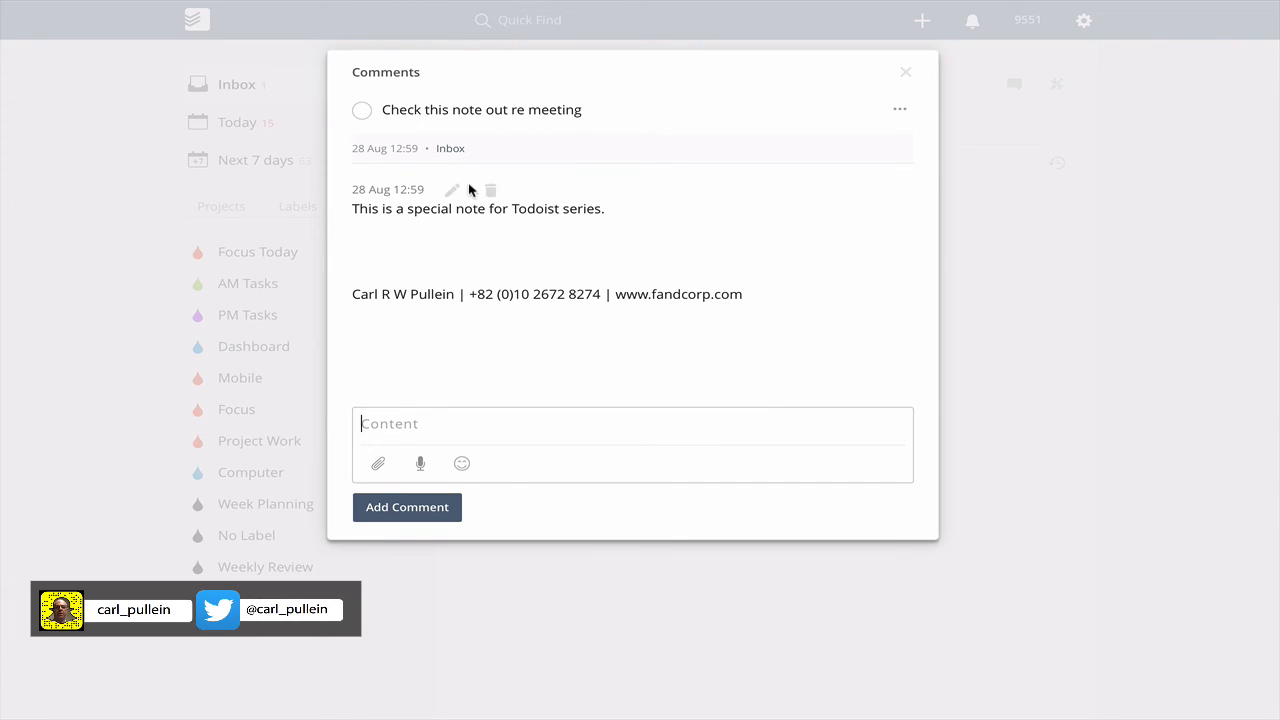
Delete the signature line from the comment and update it
left_click(451, 190)
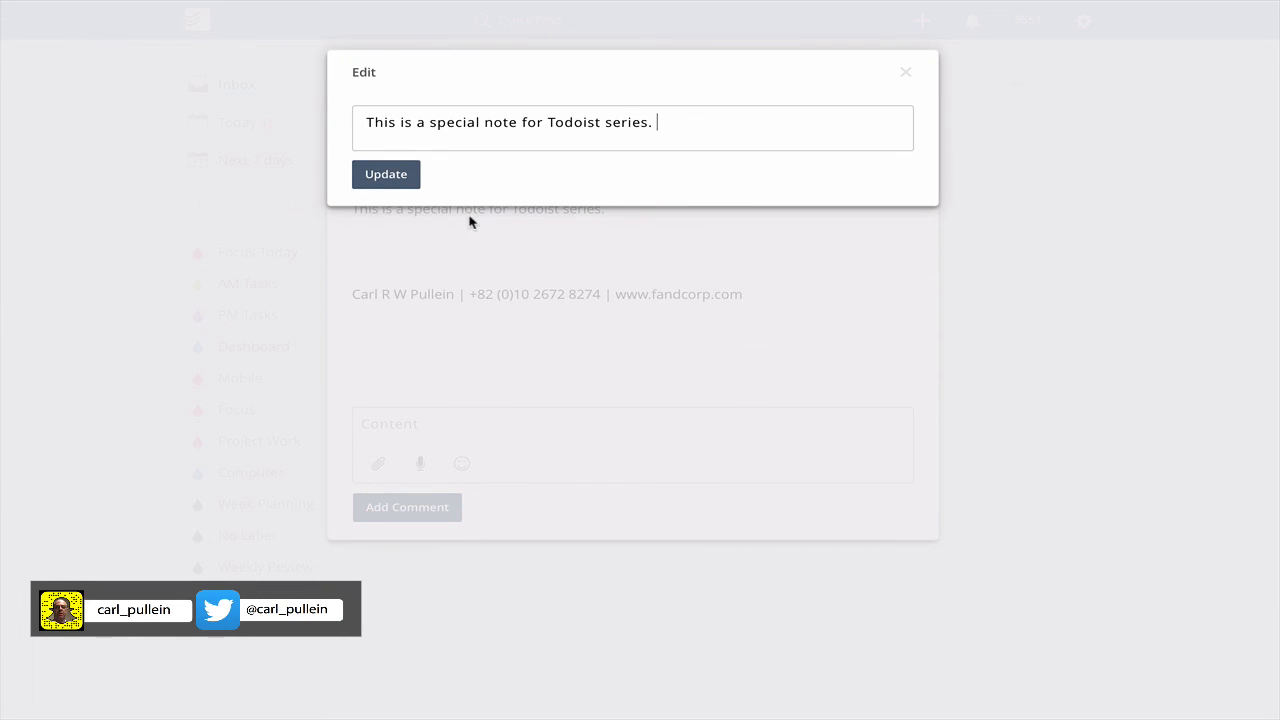
left_click(386, 174)
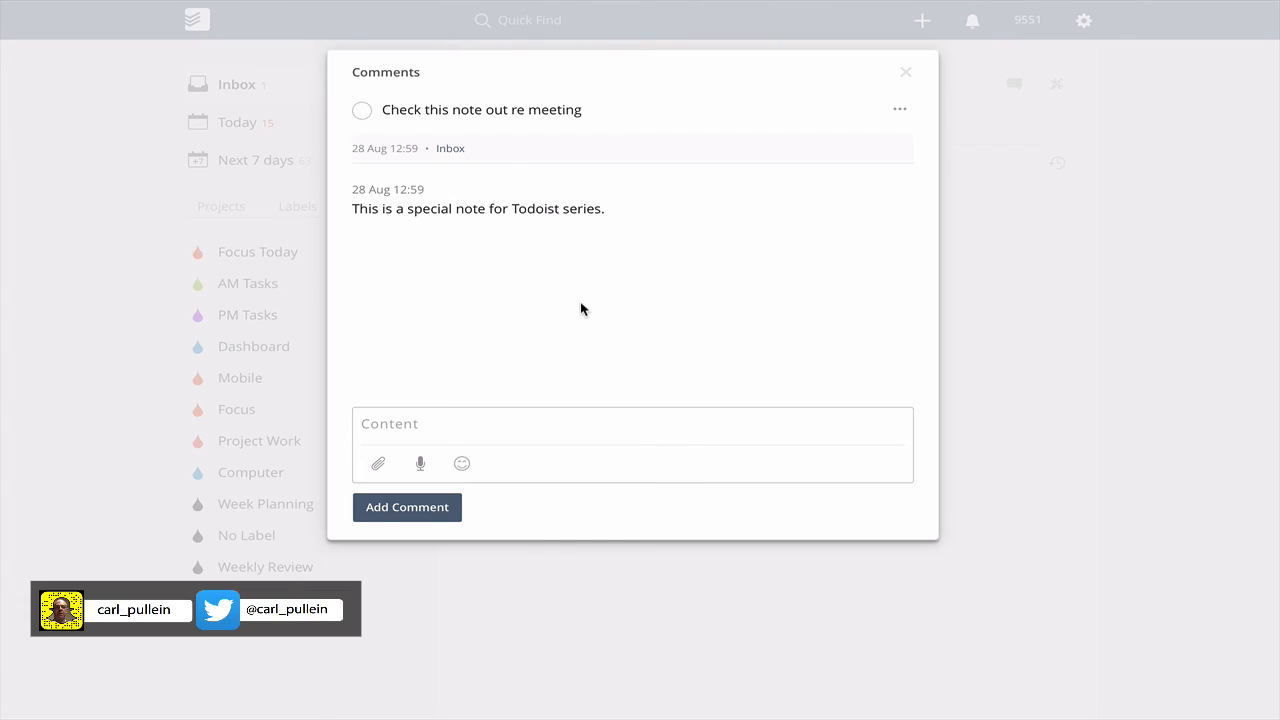
mouse_move(424, 264)
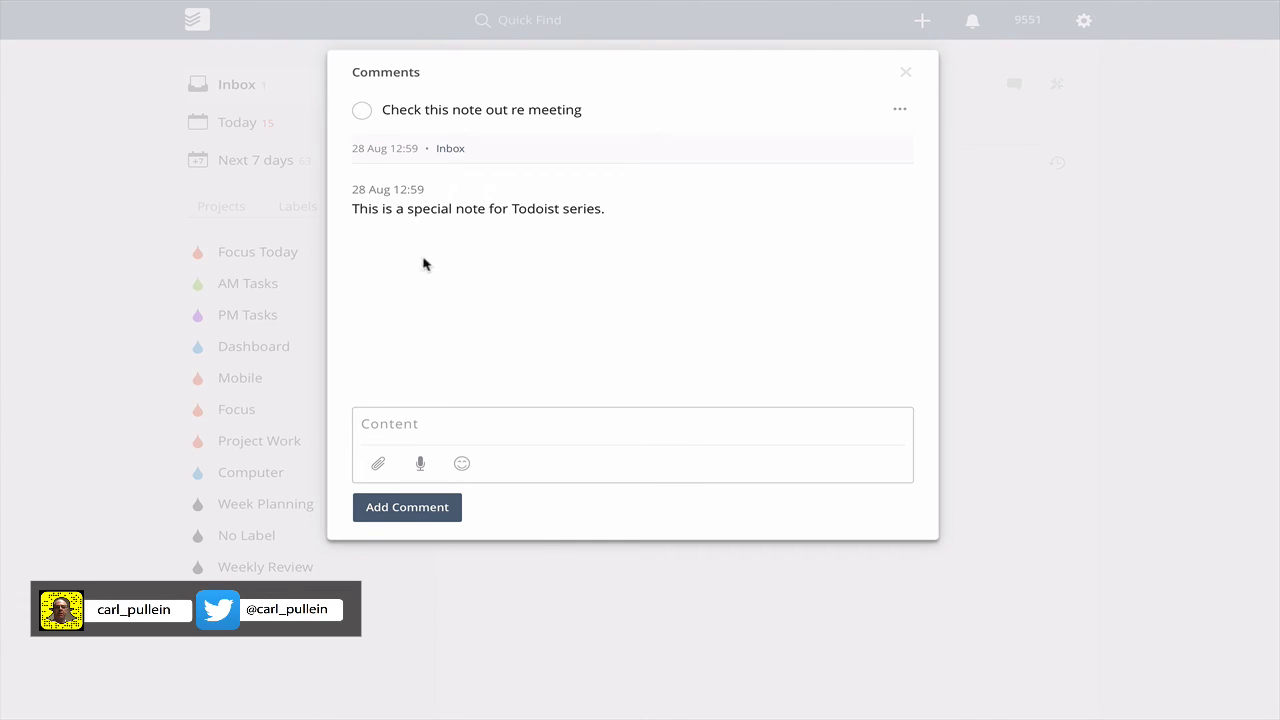
mouse_move(443, 264)
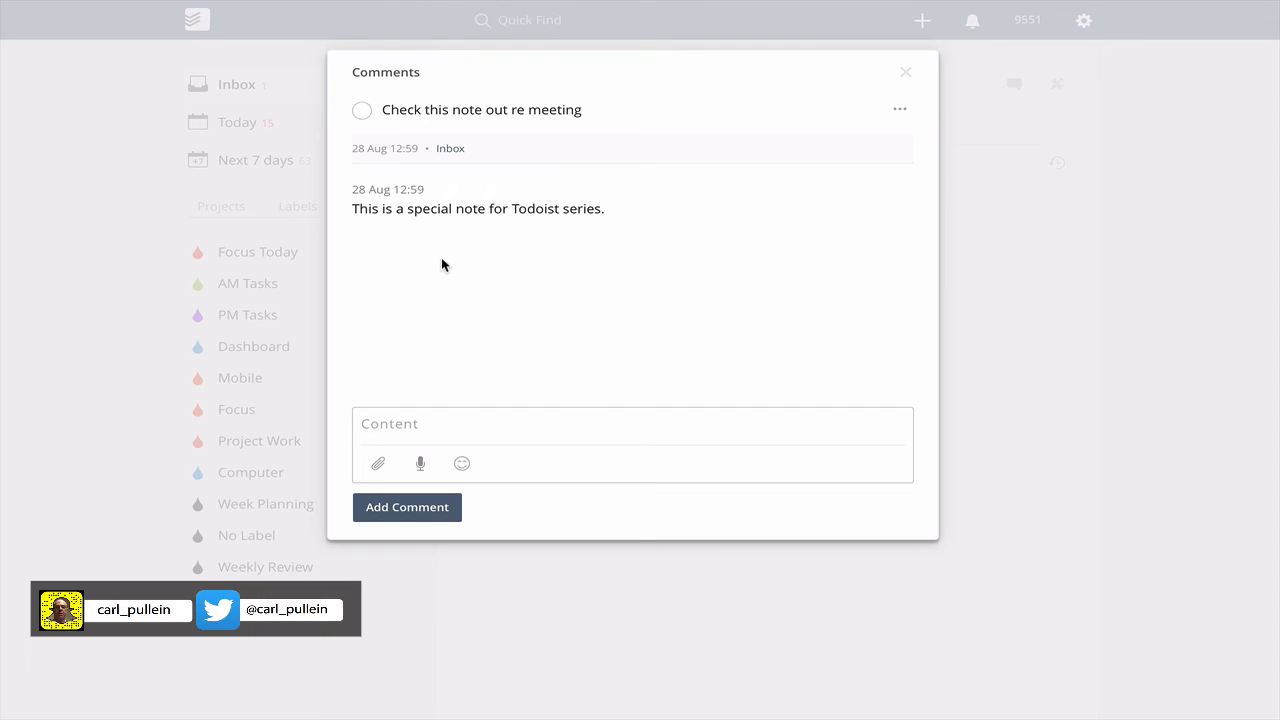
mouse_move(618, 309)
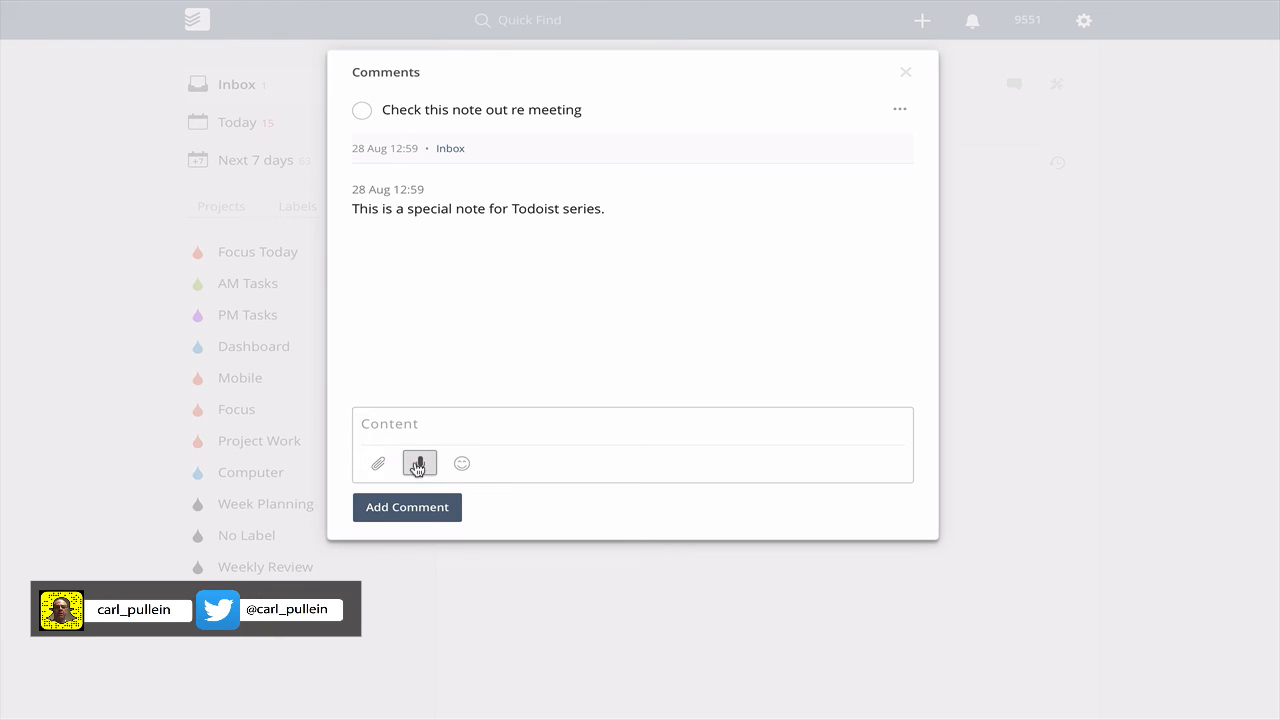
mouse_move(462, 463)
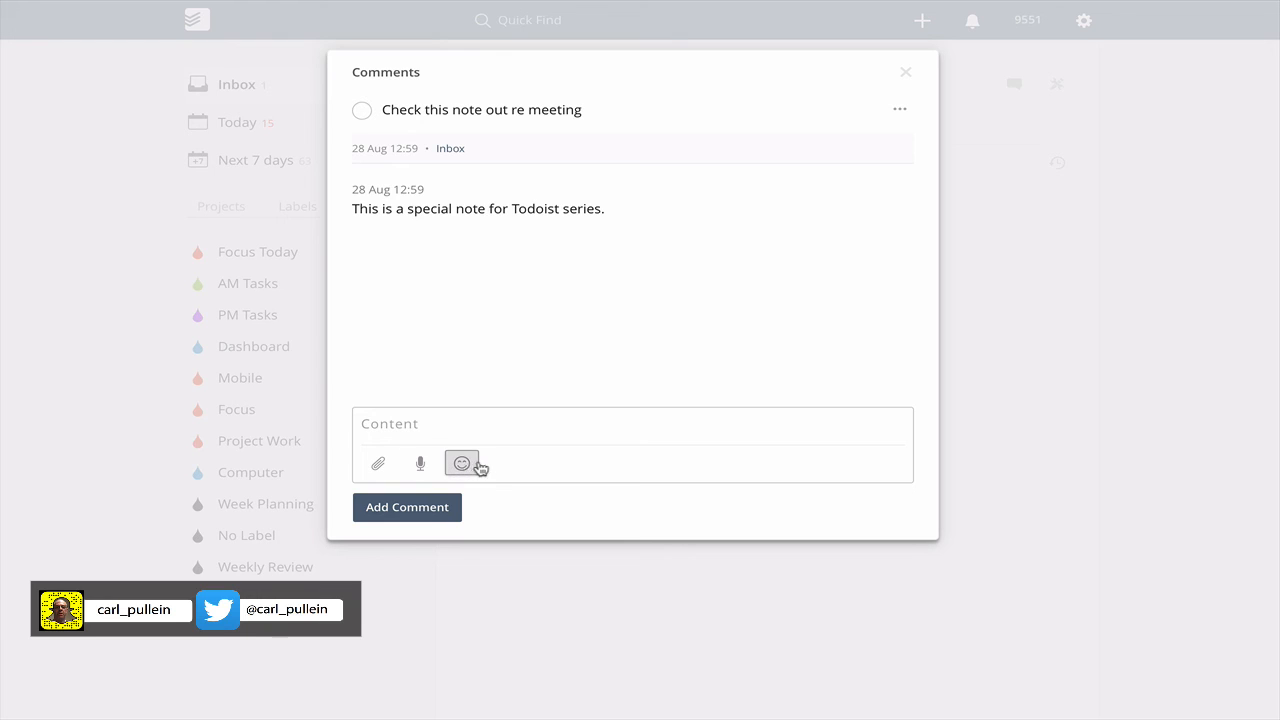
mouse_move(710, 318)
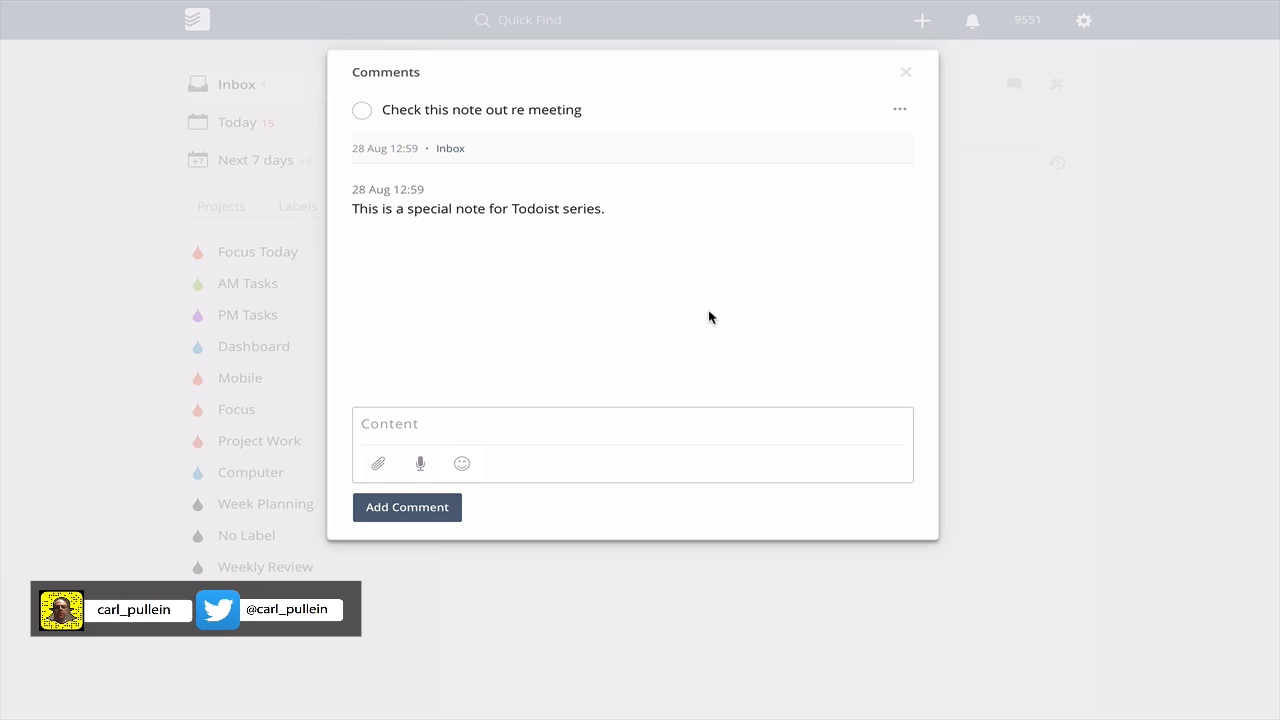
mouse_move(668, 313)
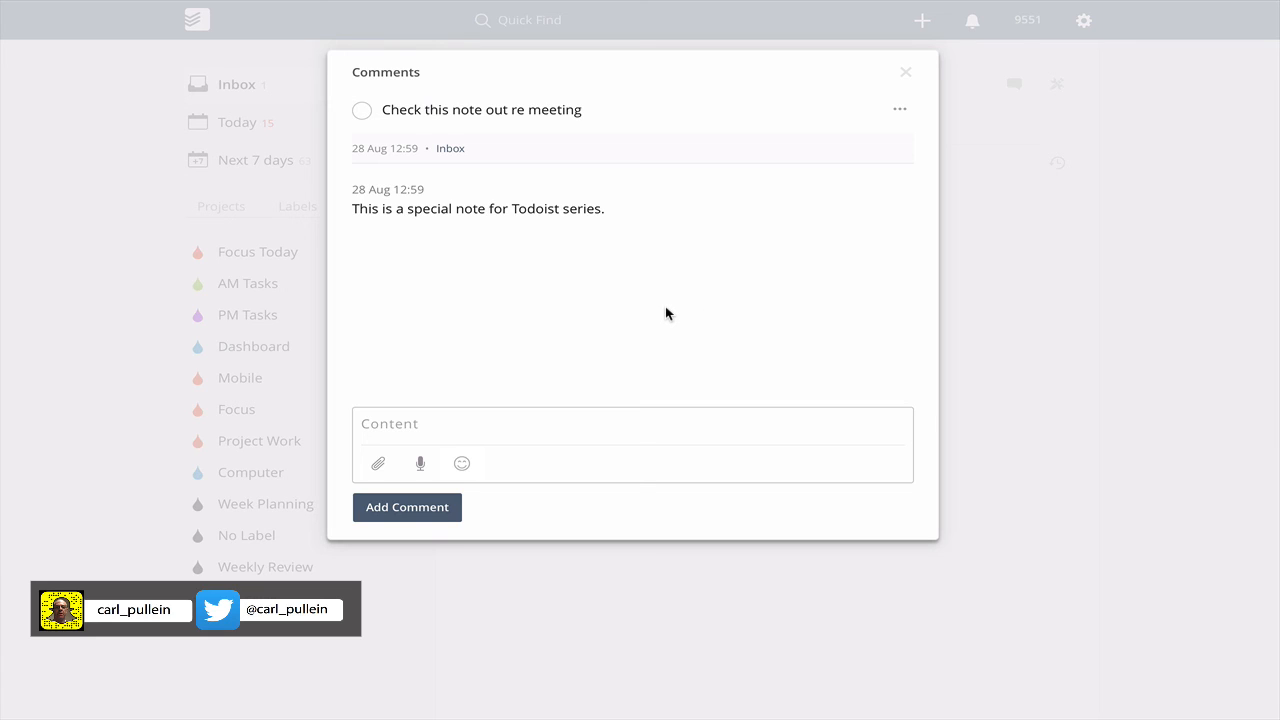